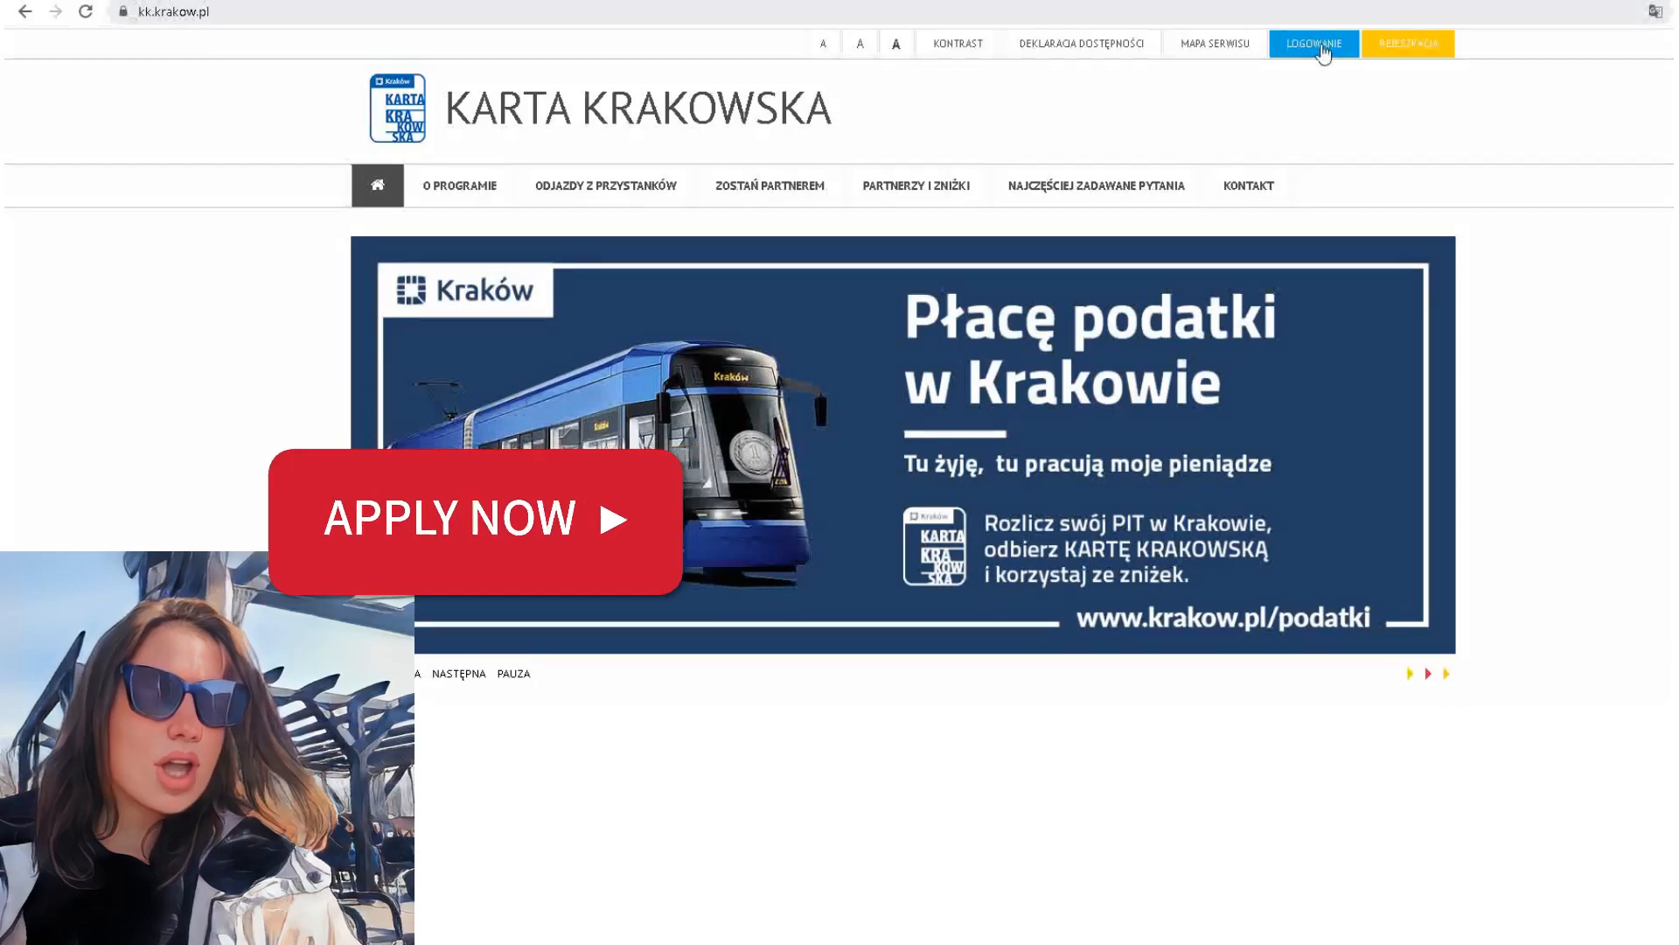
Step: Submit the registration form with Zapisz, then open the 'Płacę podatki w Krakowie' article
{"action": "left_click", "coordinate": [1312, 44]}
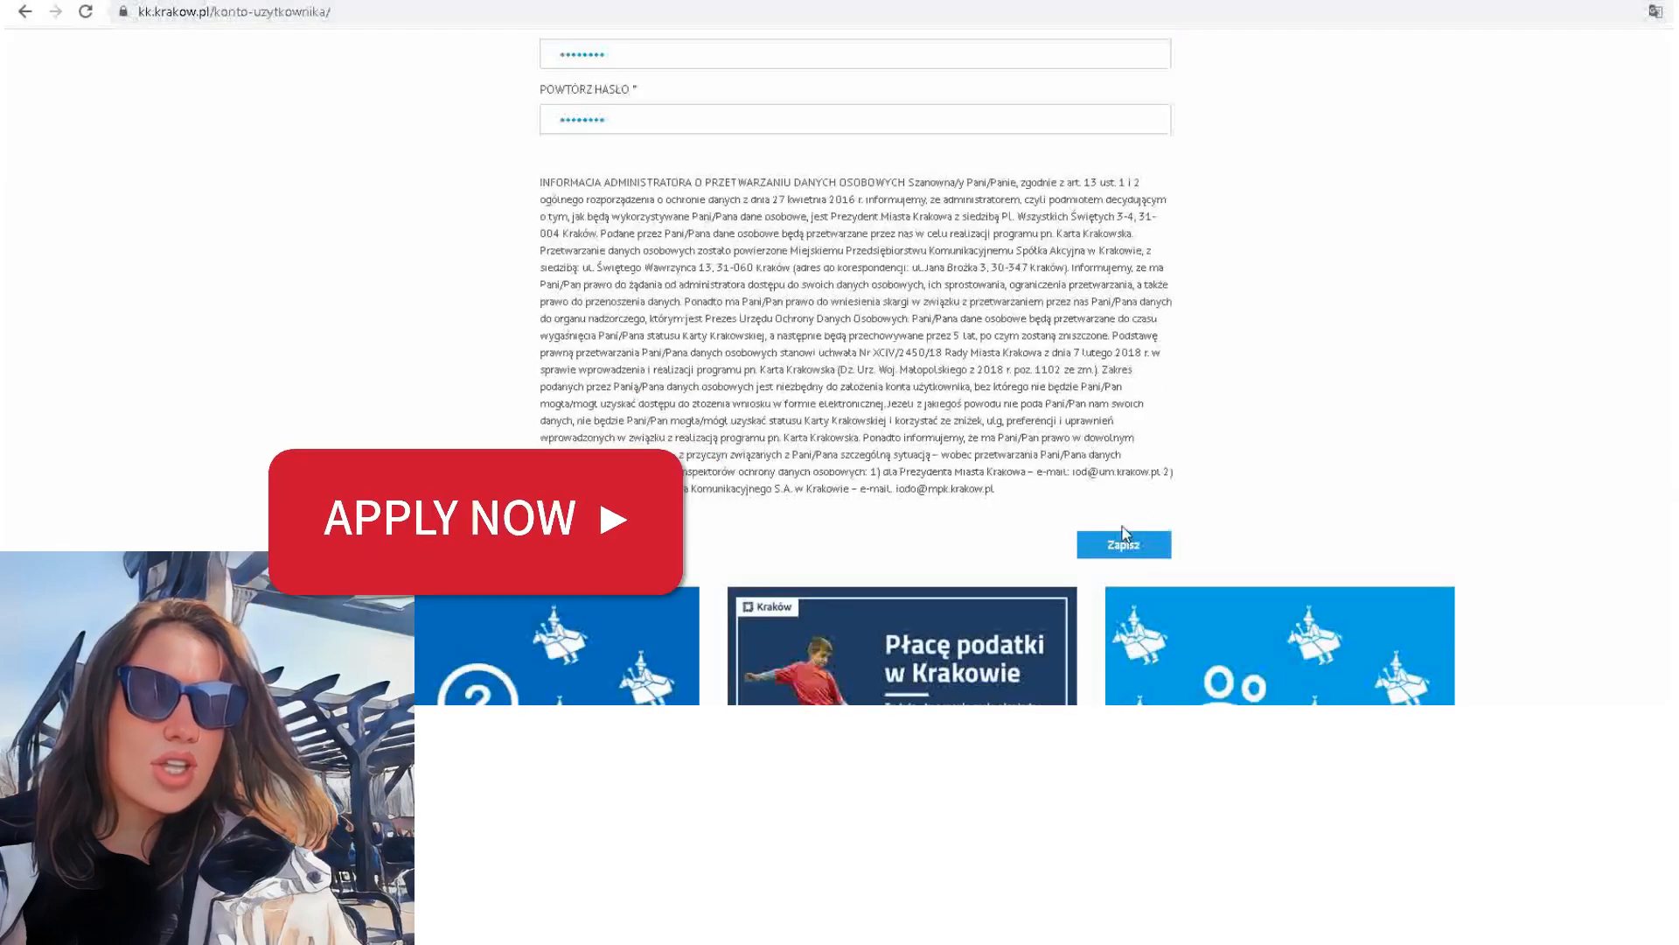
{"action": "left_click", "coordinate": [1123, 544]}
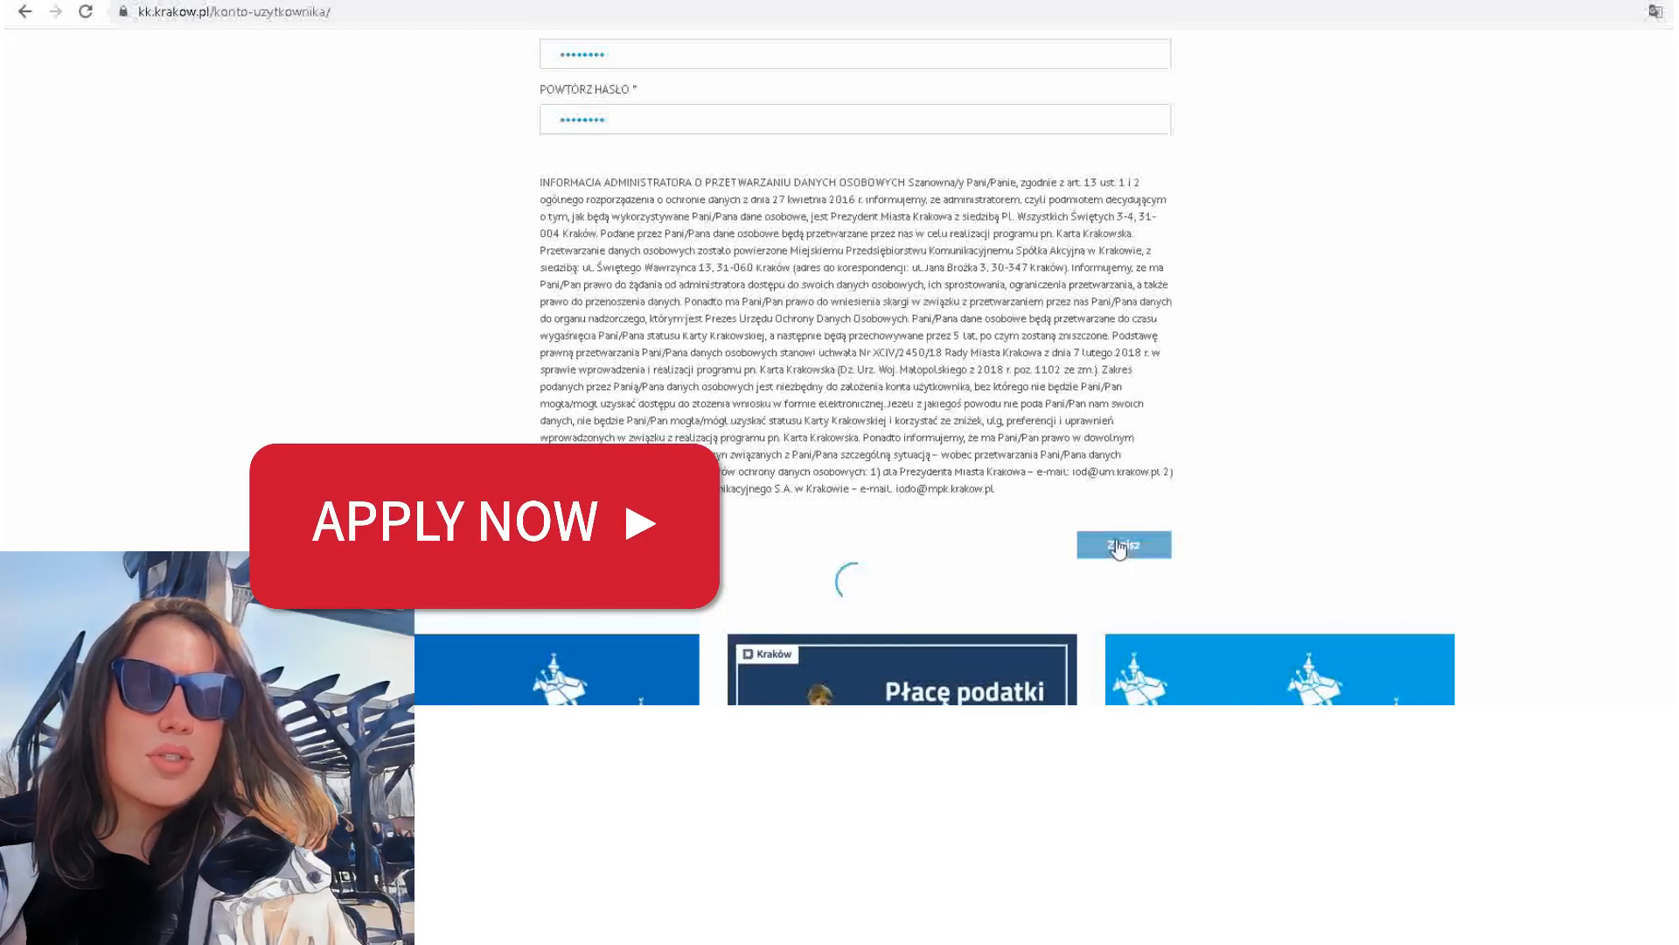
{"action": "left_click", "coordinate": [1123, 544]}
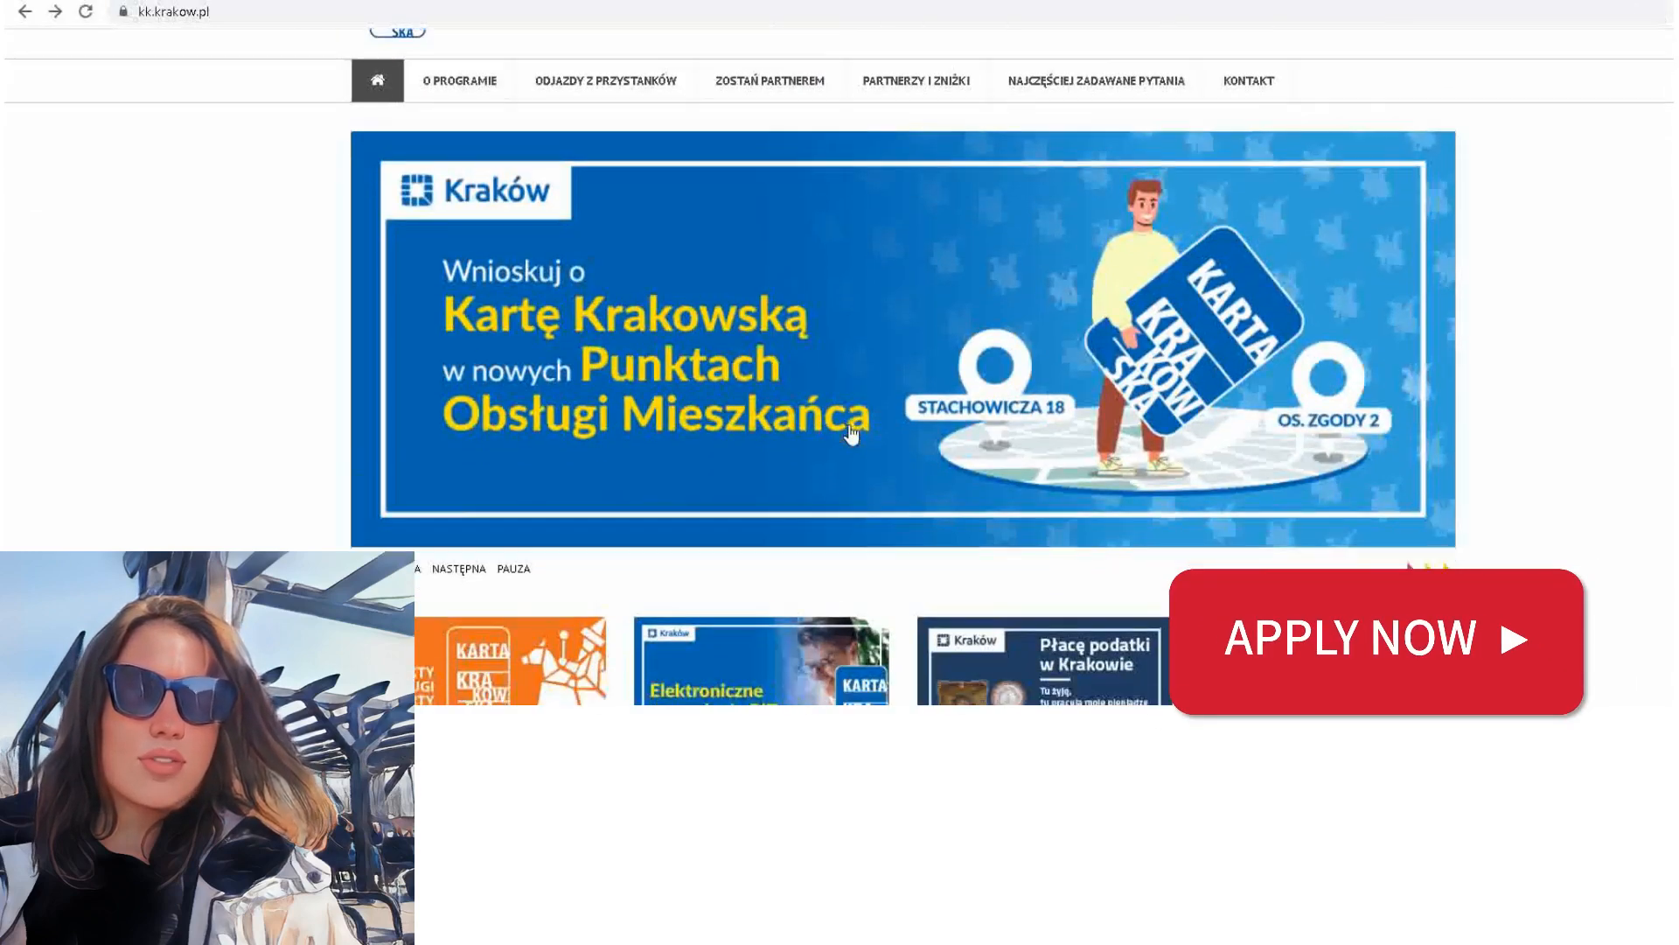
{"action": "scroll", "scroll_direction": "down", "scroll_amount": 3}
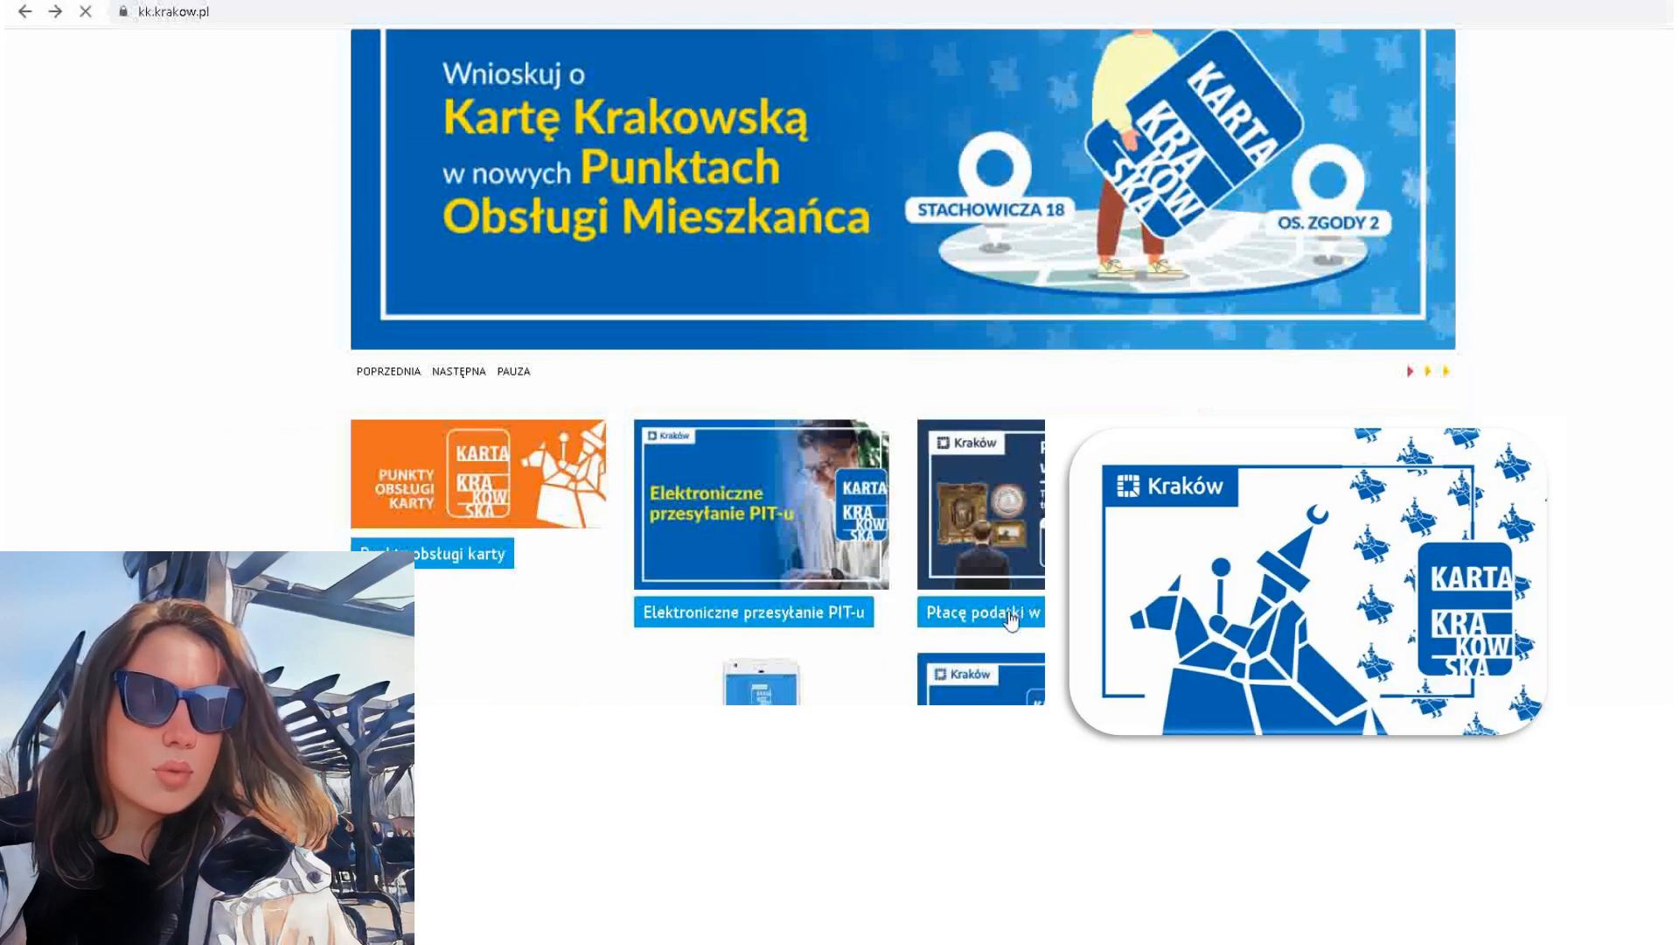
{"action": "left_click", "coordinate": [977, 611]}
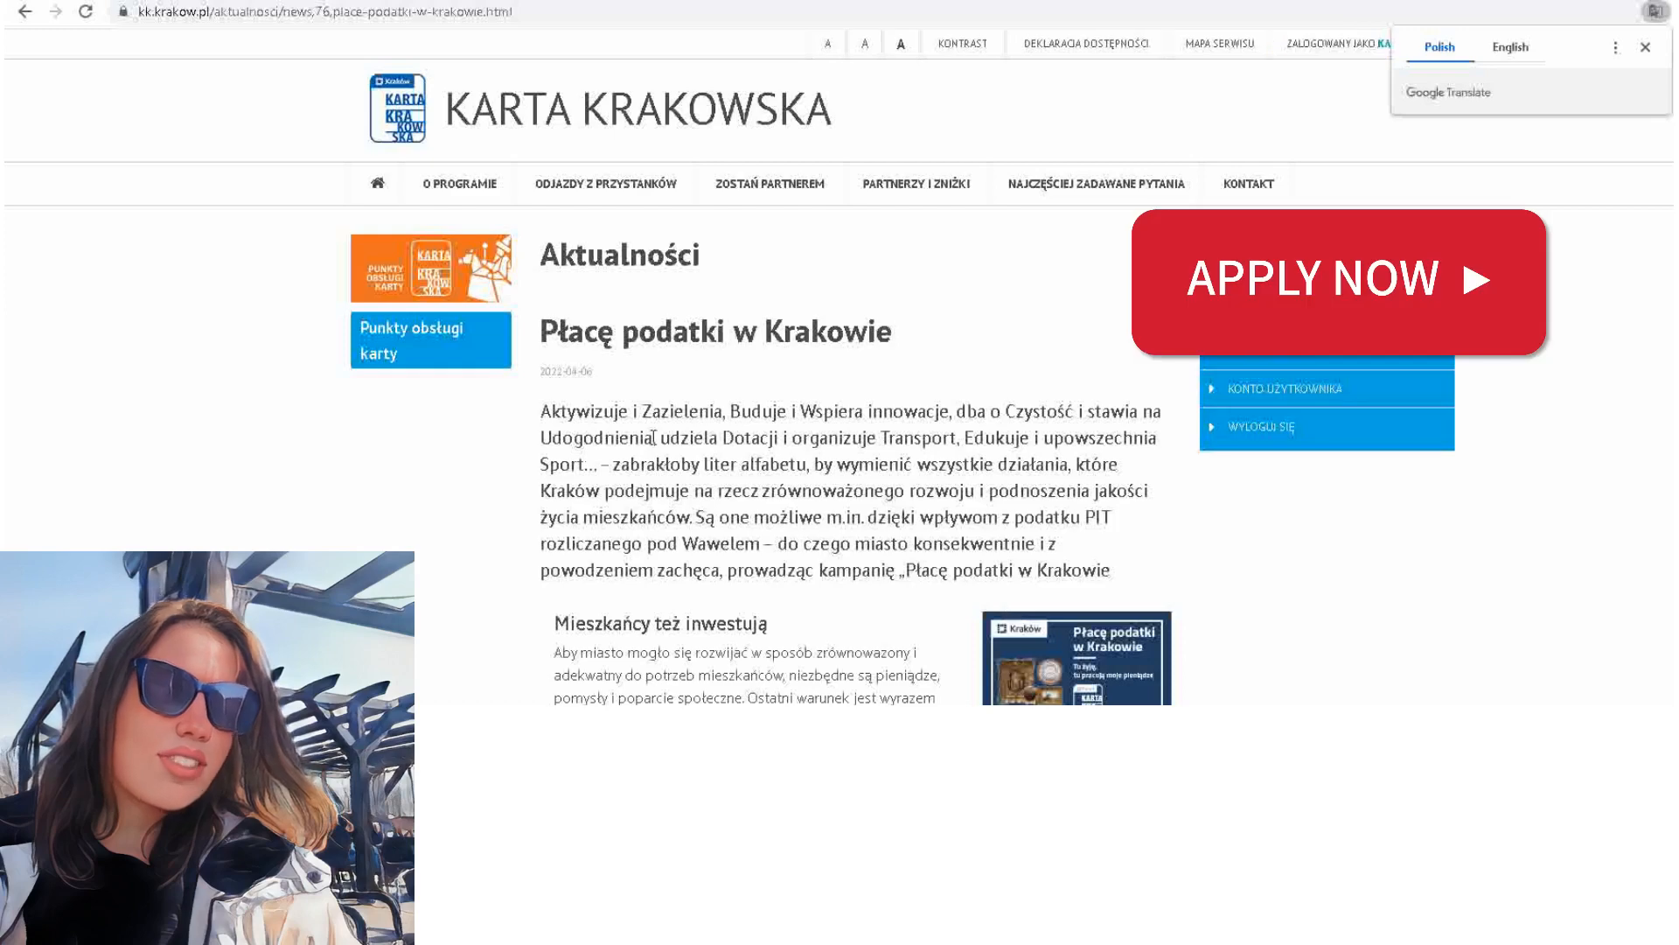
{"action": "scroll", "scroll_direction": "down", "scroll_amount": 3}
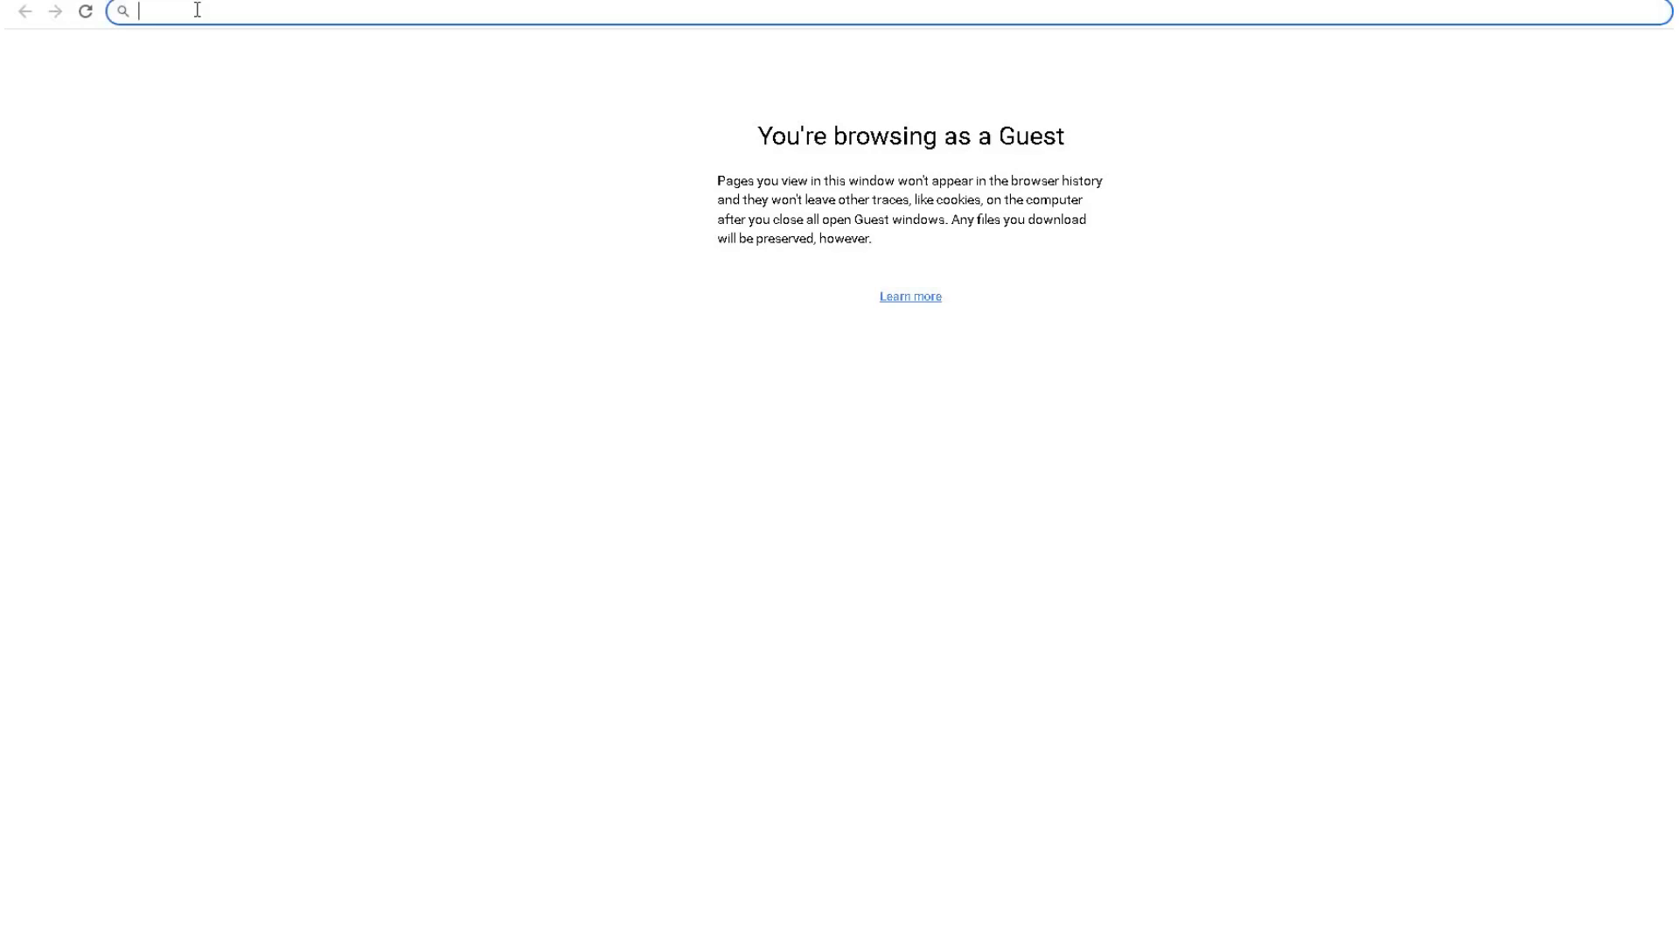
{"action": "type", "text": "www.kk."}
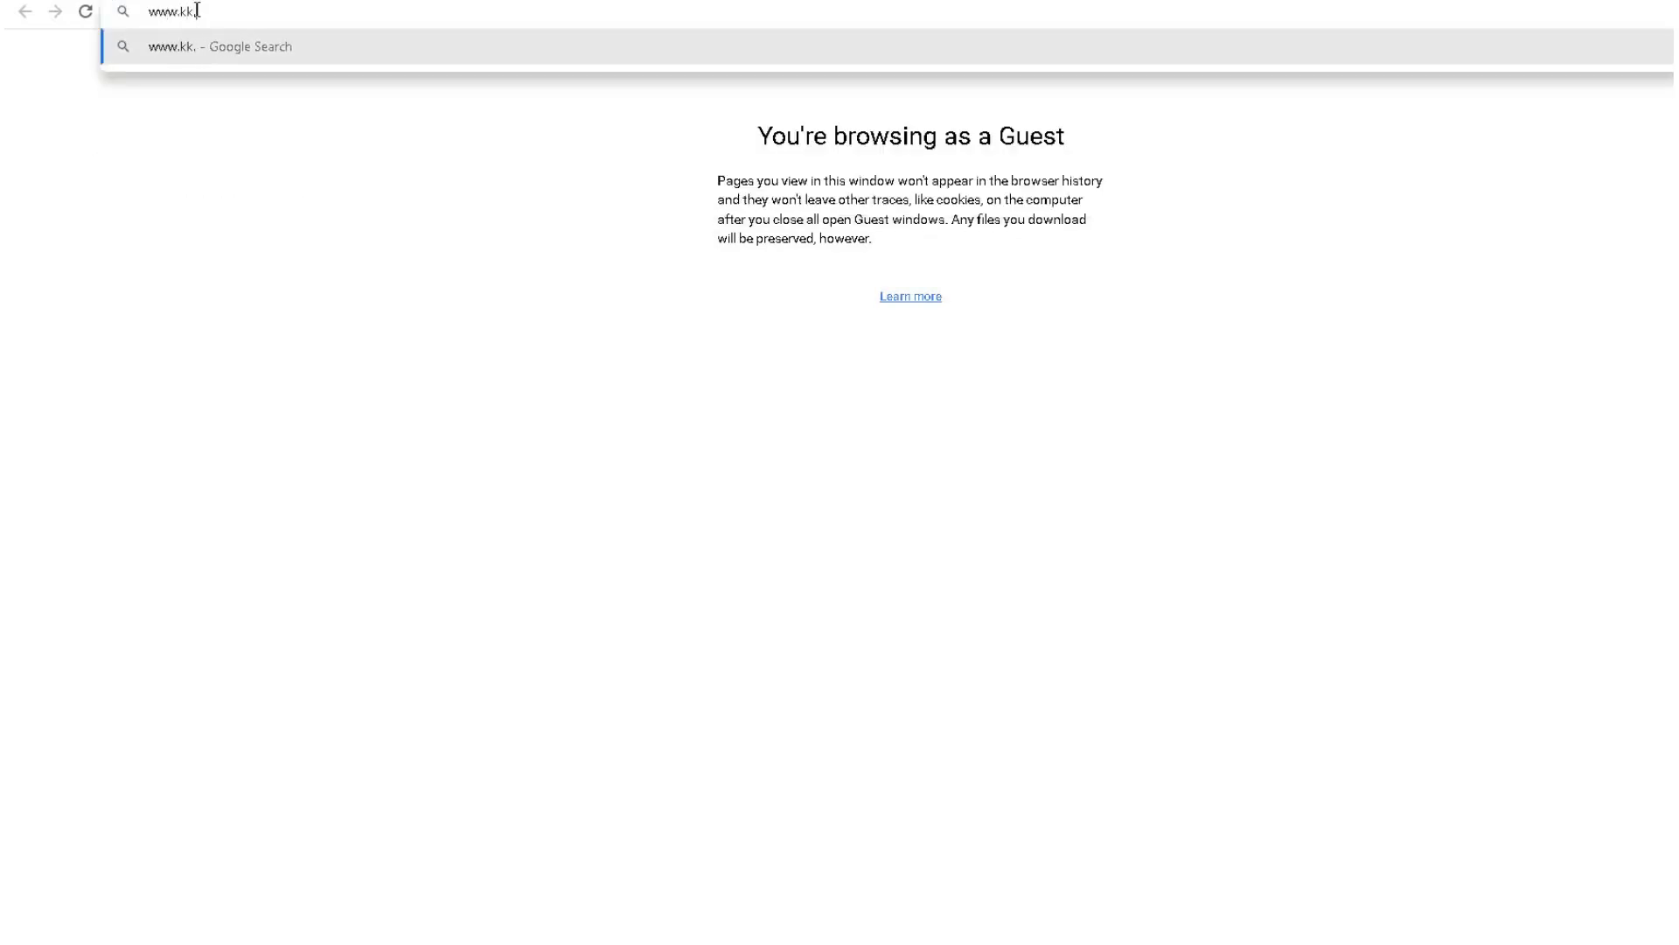
{"action": "type", "text": "krakow.pl"}
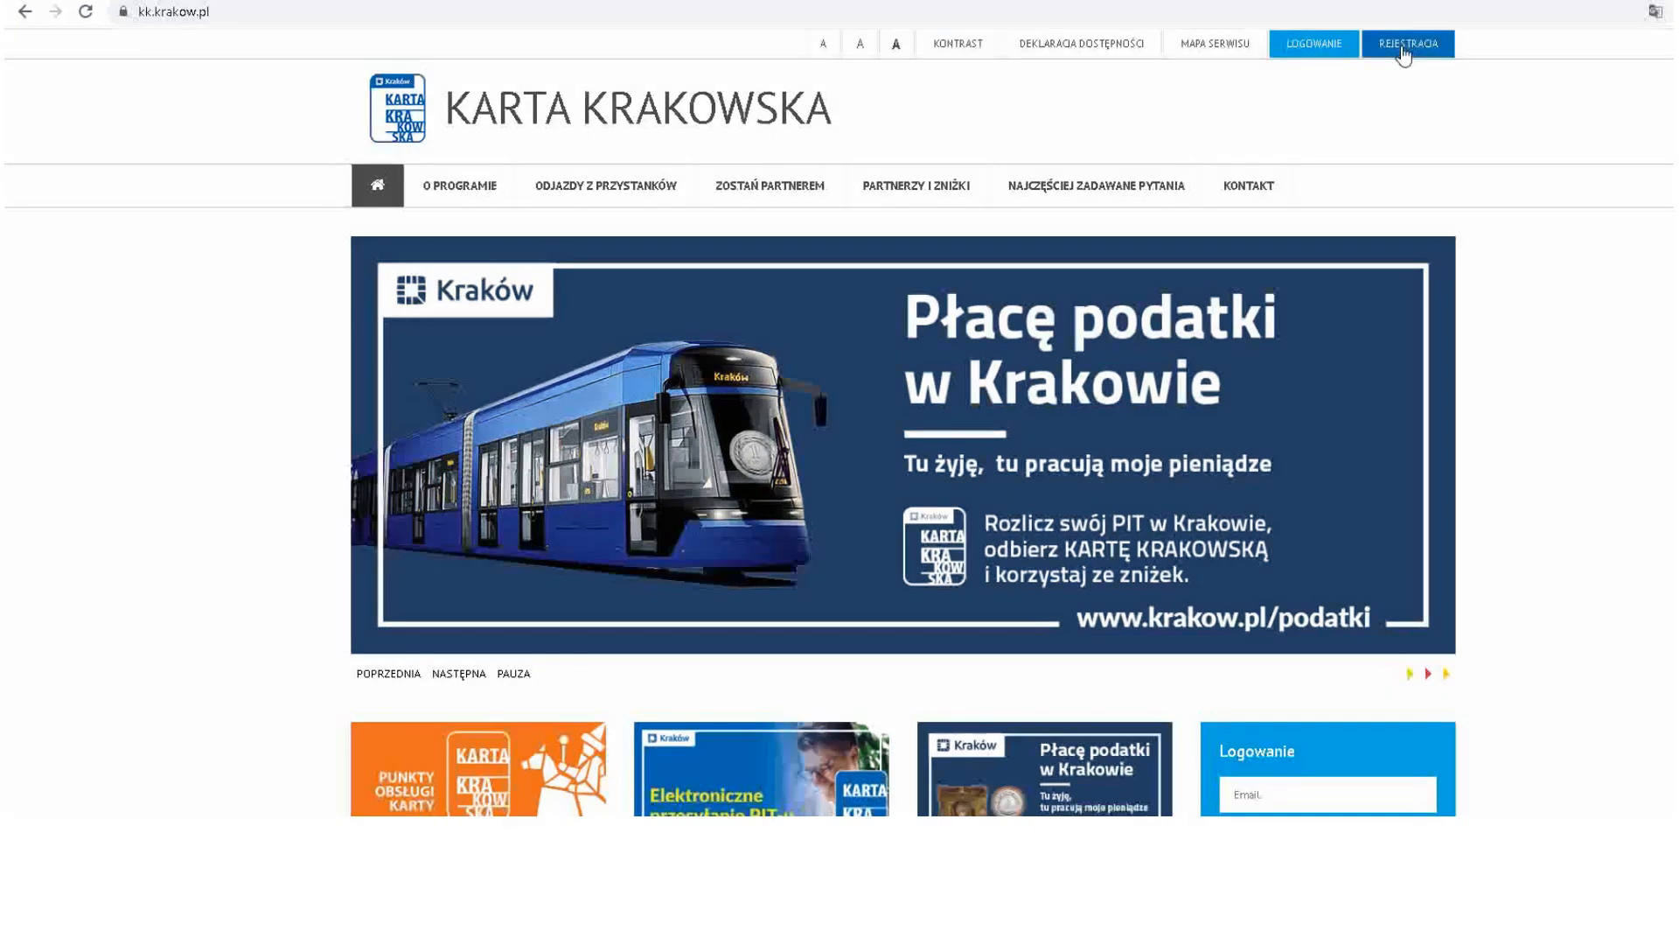
Step: Open REJESTRACJA and enter 'Karolin' as the first name
{"action": "left_click", "coordinate": [1407, 44]}
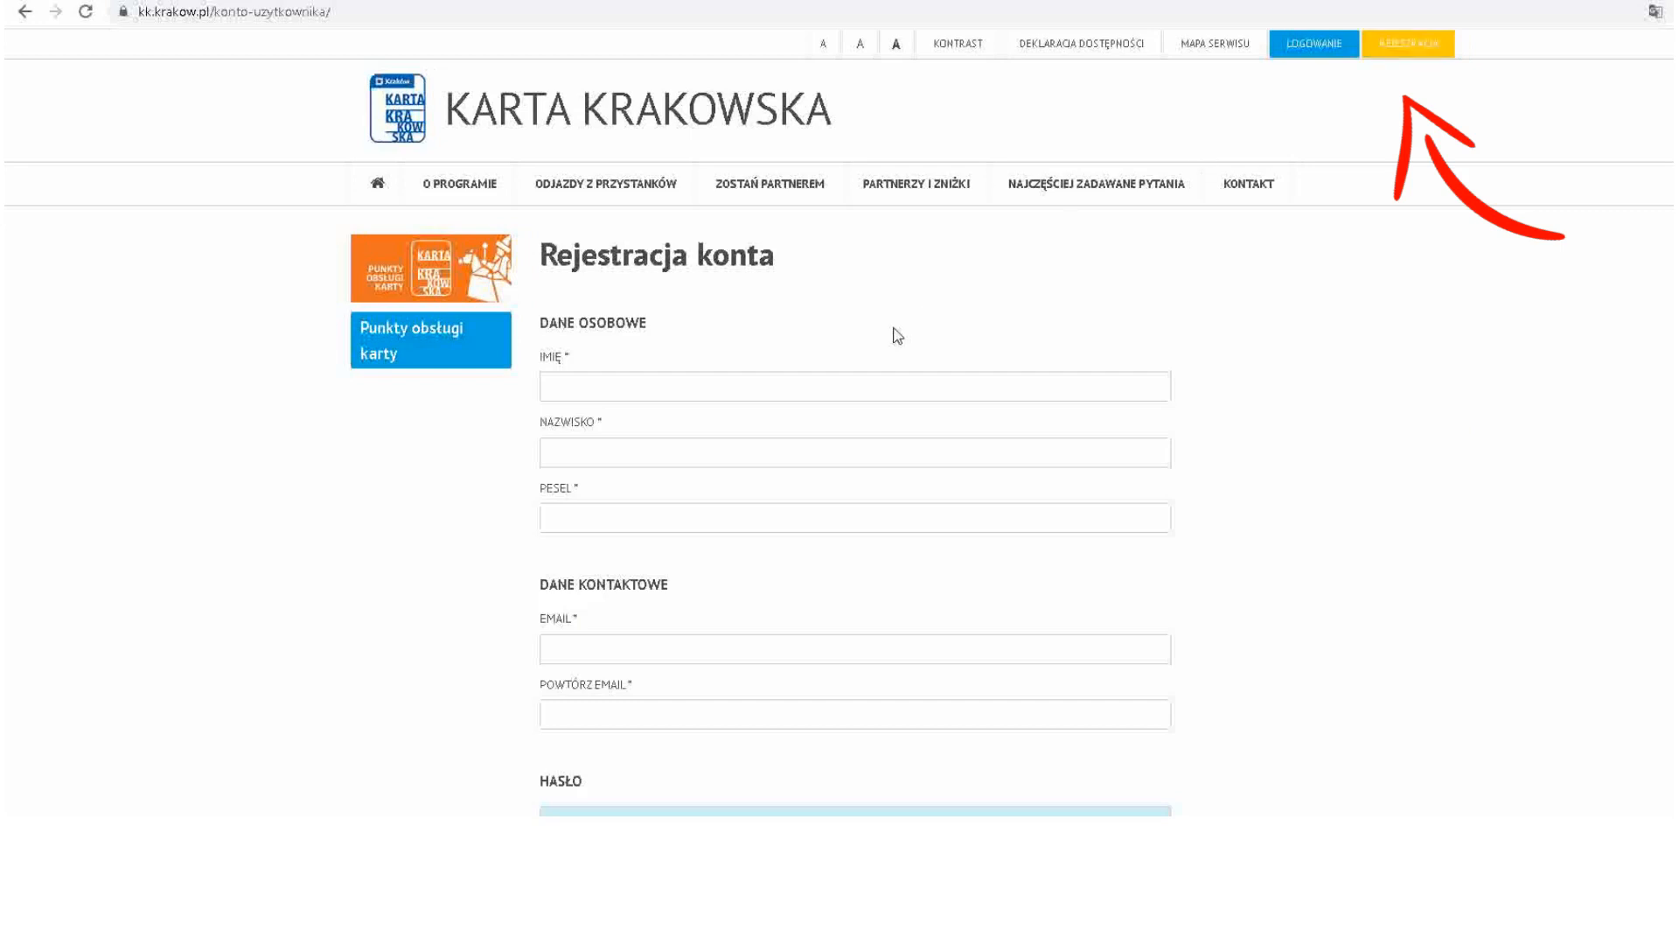
{"action": "left_click", "coordinate": [854, 386]}
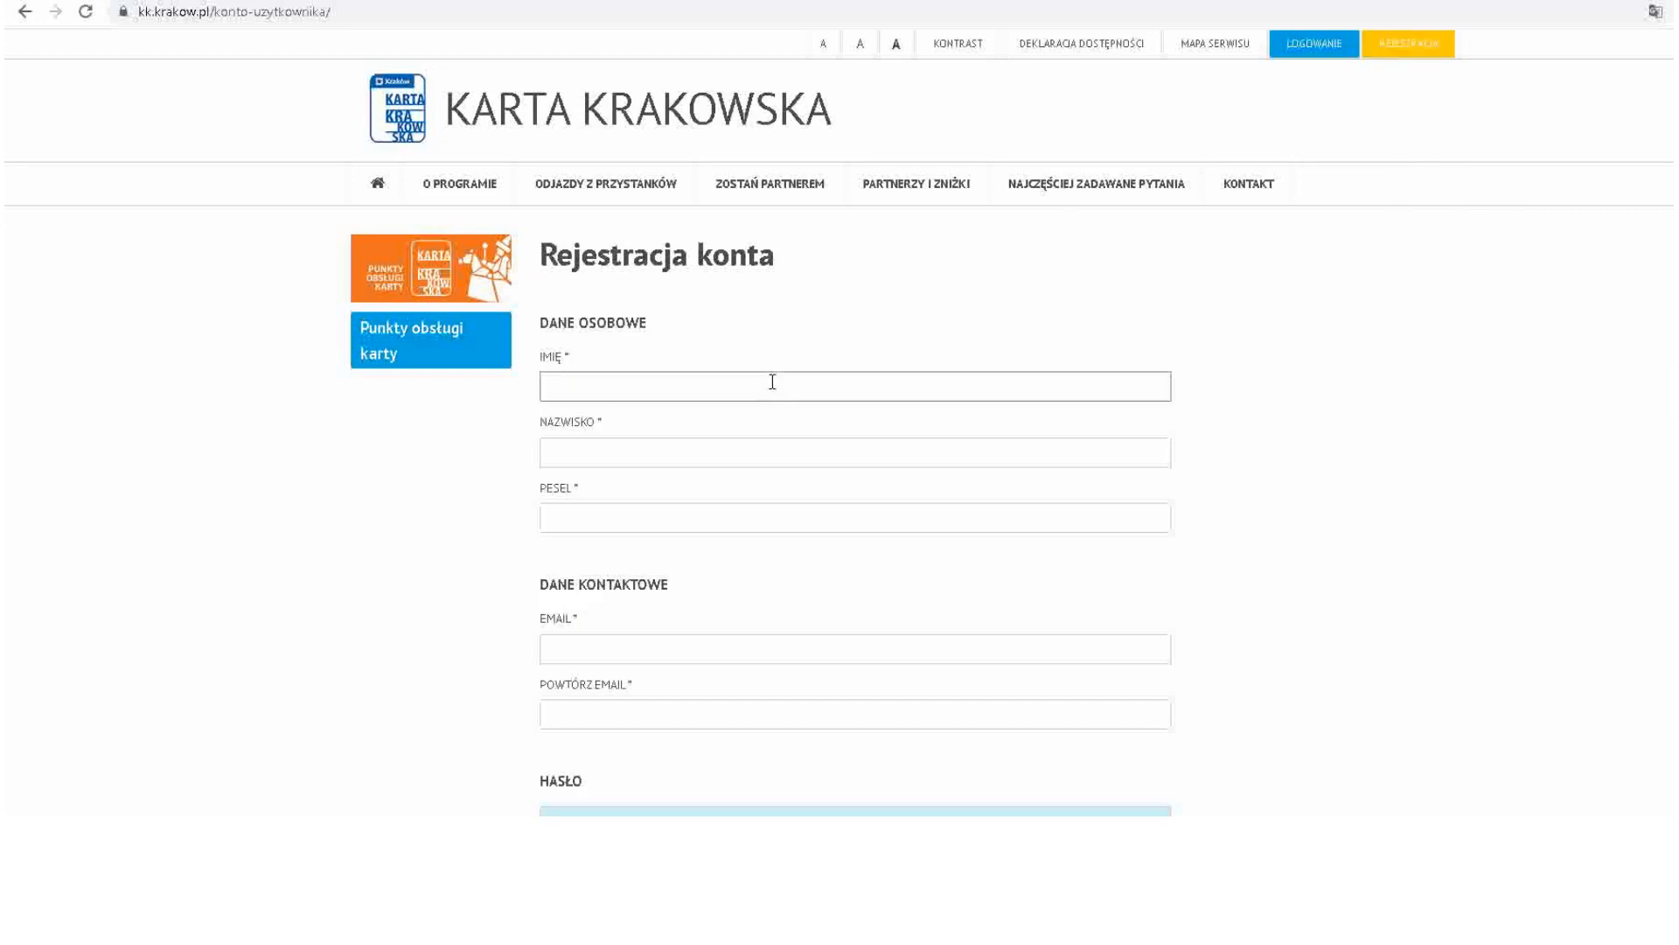
{"action": "type", "text": "Karolina"}
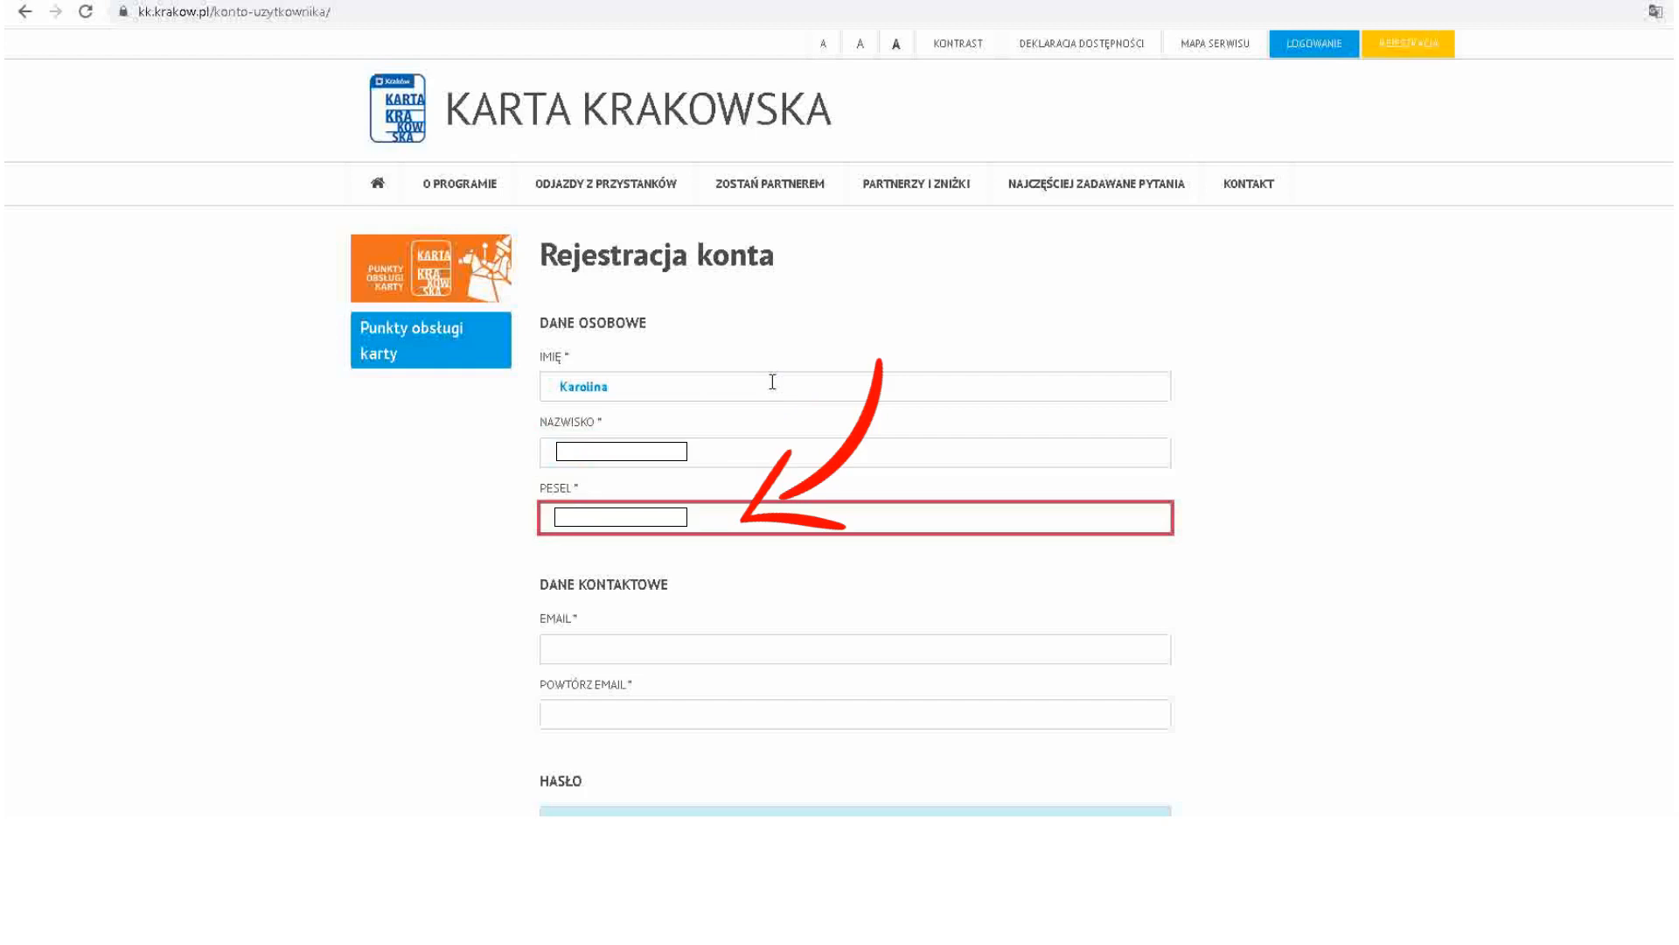
{"action": "scroll", "scroll_direction": "down", "scroll_amount": 3}
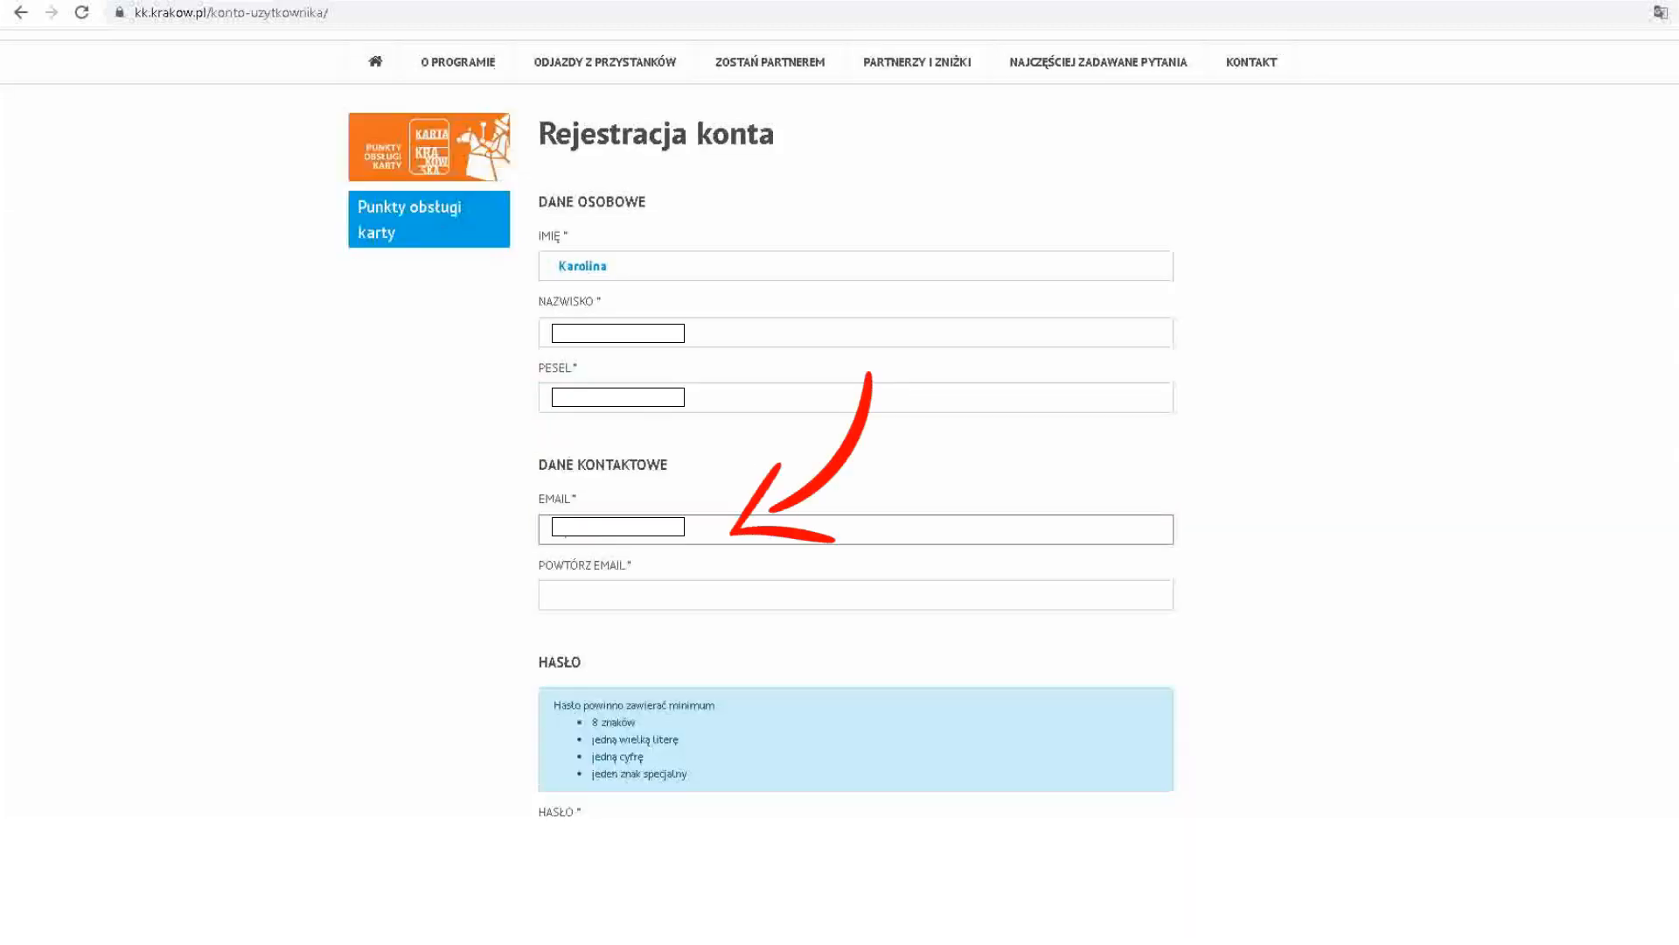